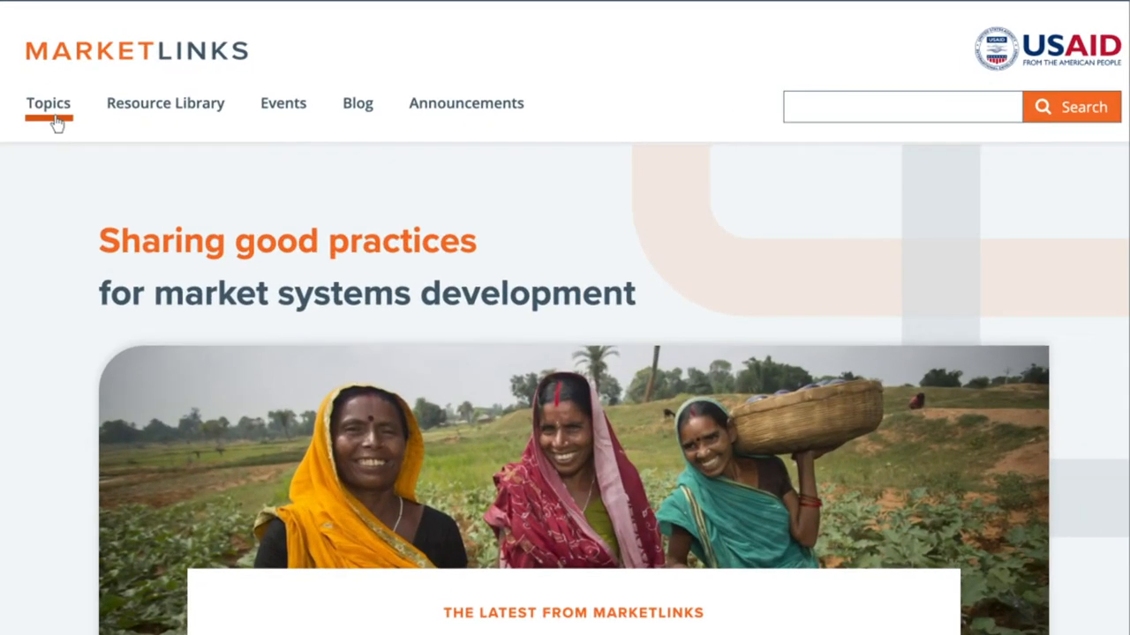
- Tour the home page down through Topics and the community banner to Recent Resources, then go to View All Resources
scroll("down", 3)
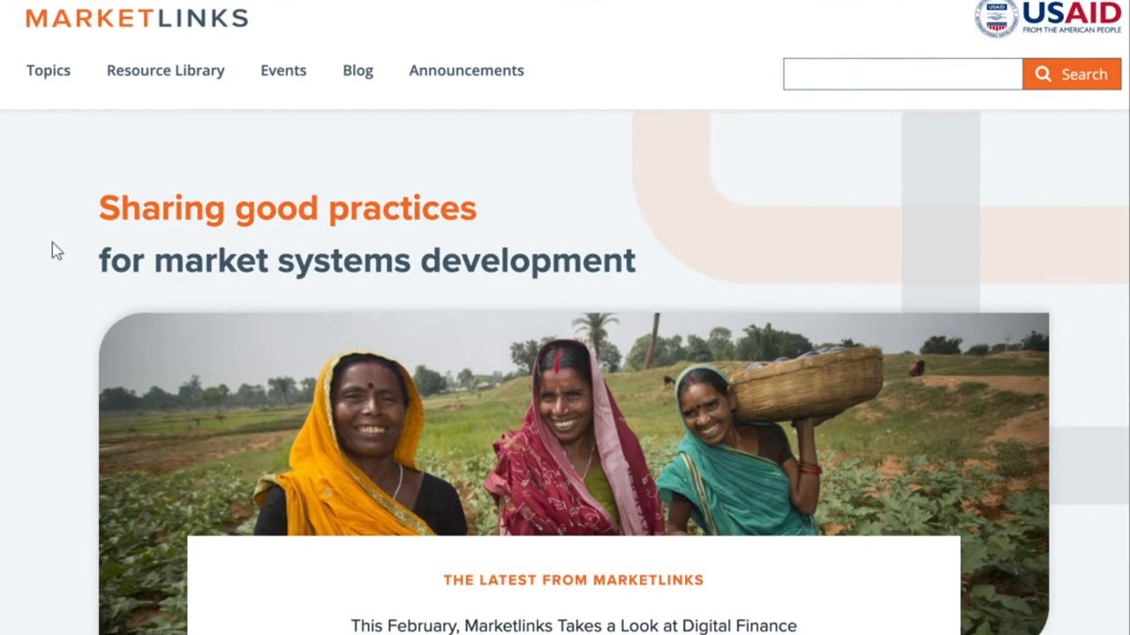
scroll("down", 3)
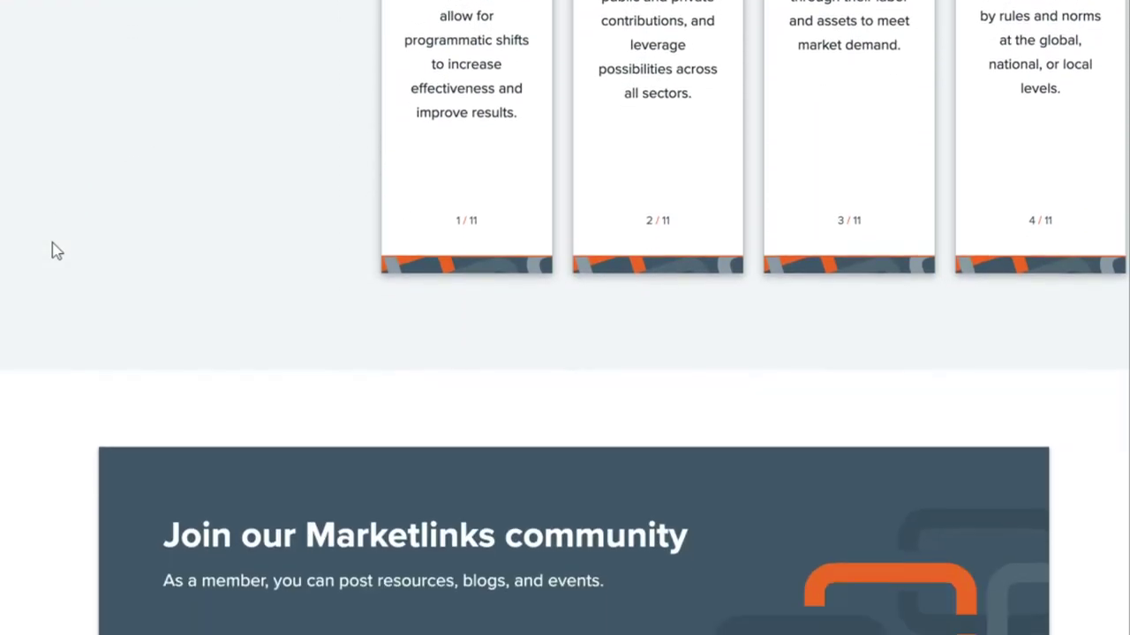
scroll("down", 3)
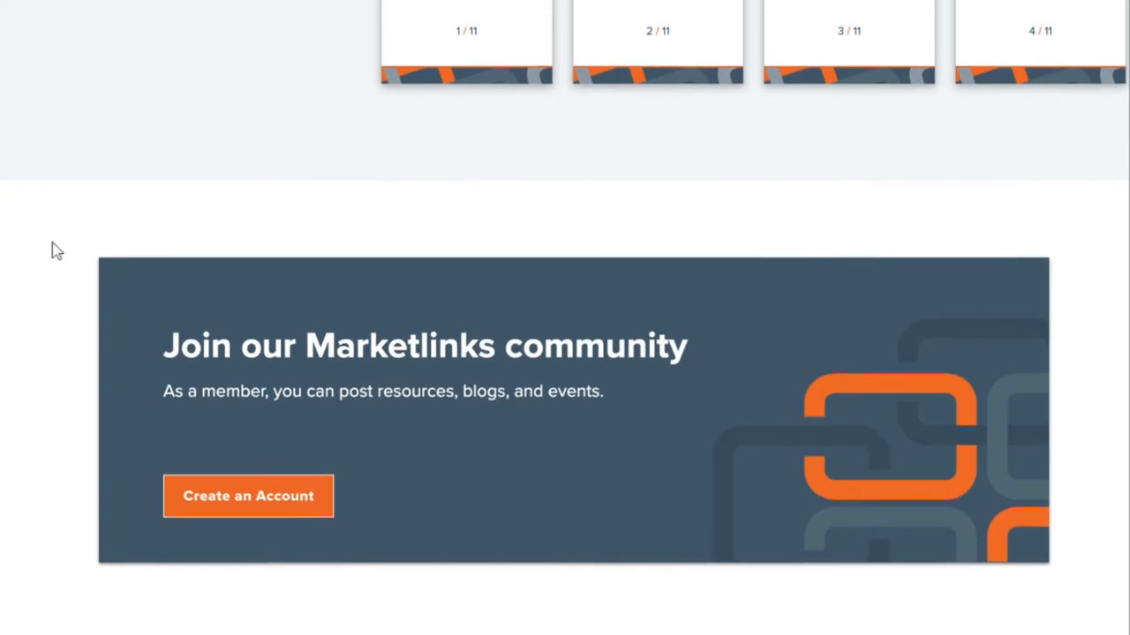
scroll("up", 3)
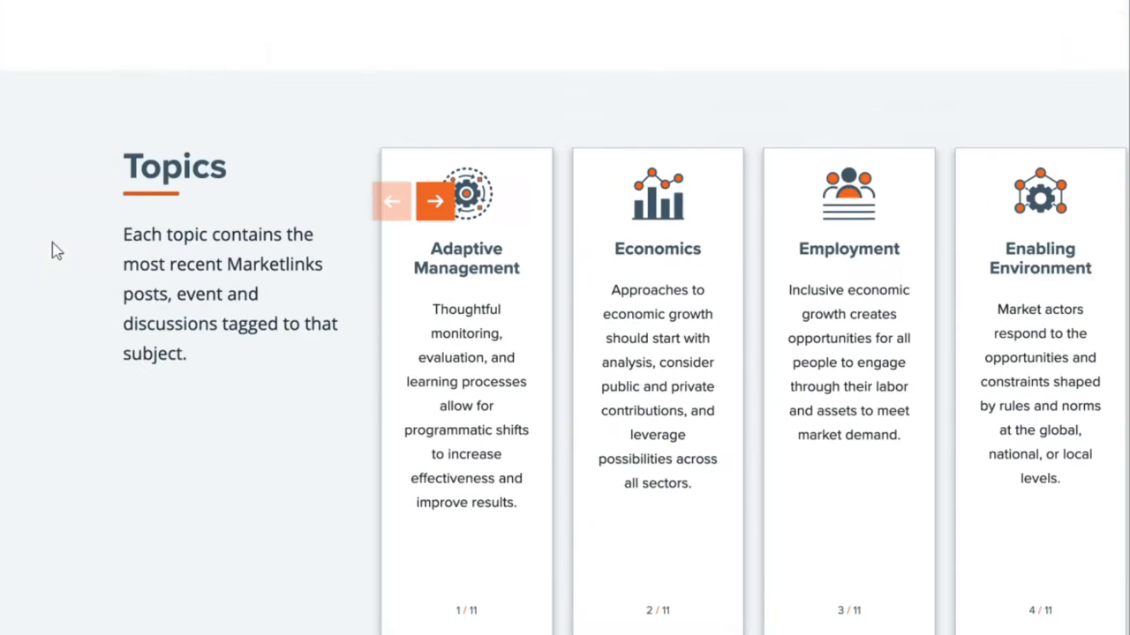
scroll("down", 3)
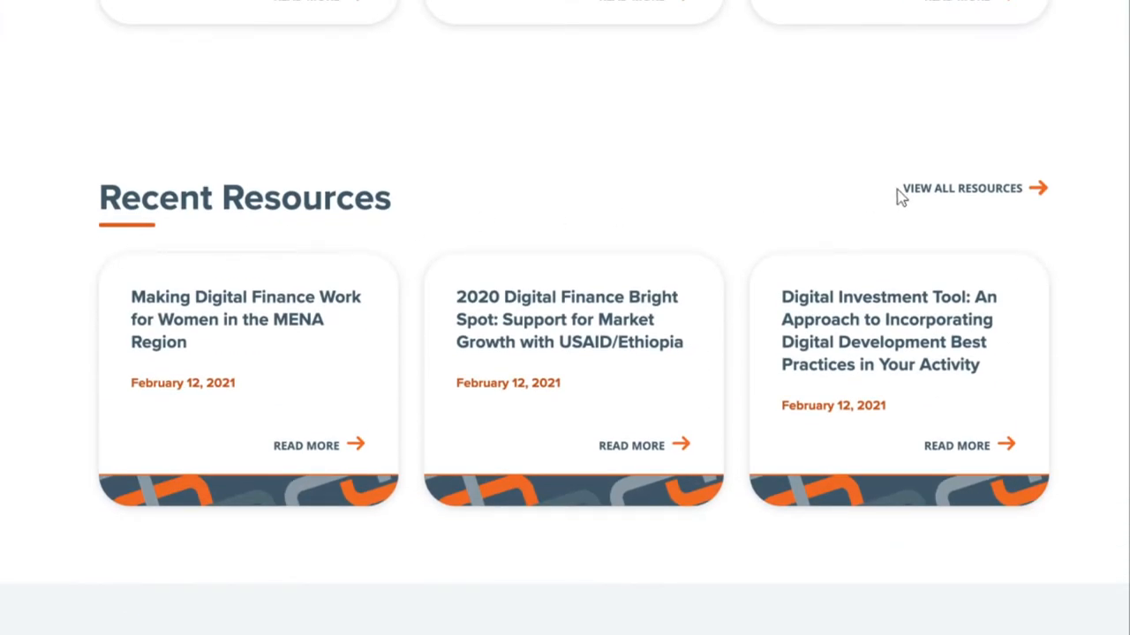
left_click(962, 187)
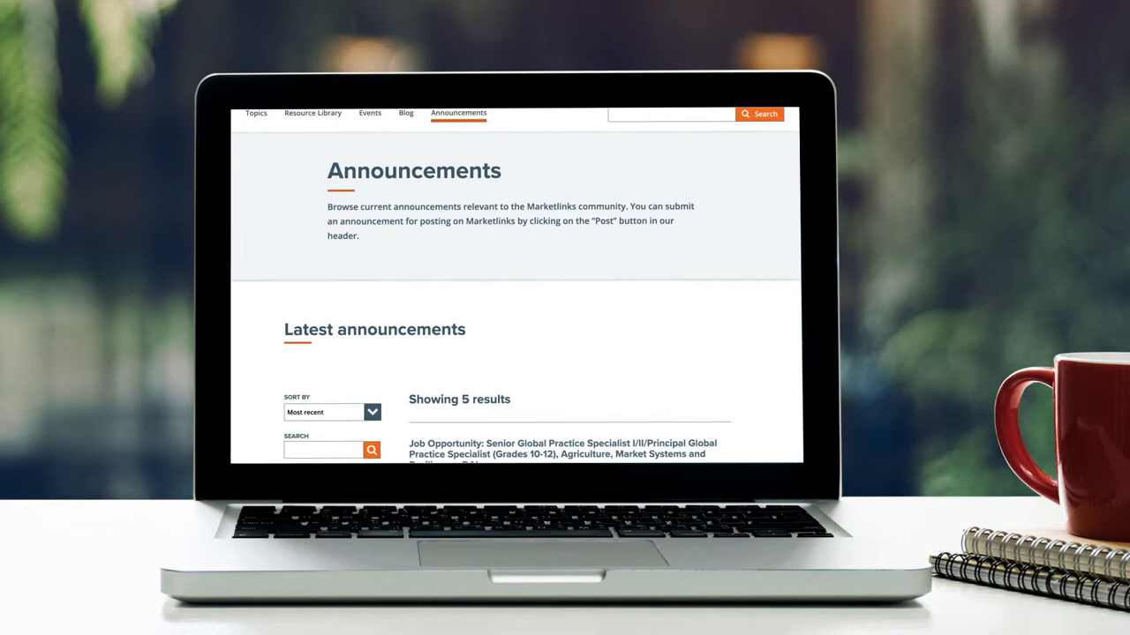
- Bring the Latest announcements list with its 5 results, sort, search and topic filters into view
scroll("down", 3)
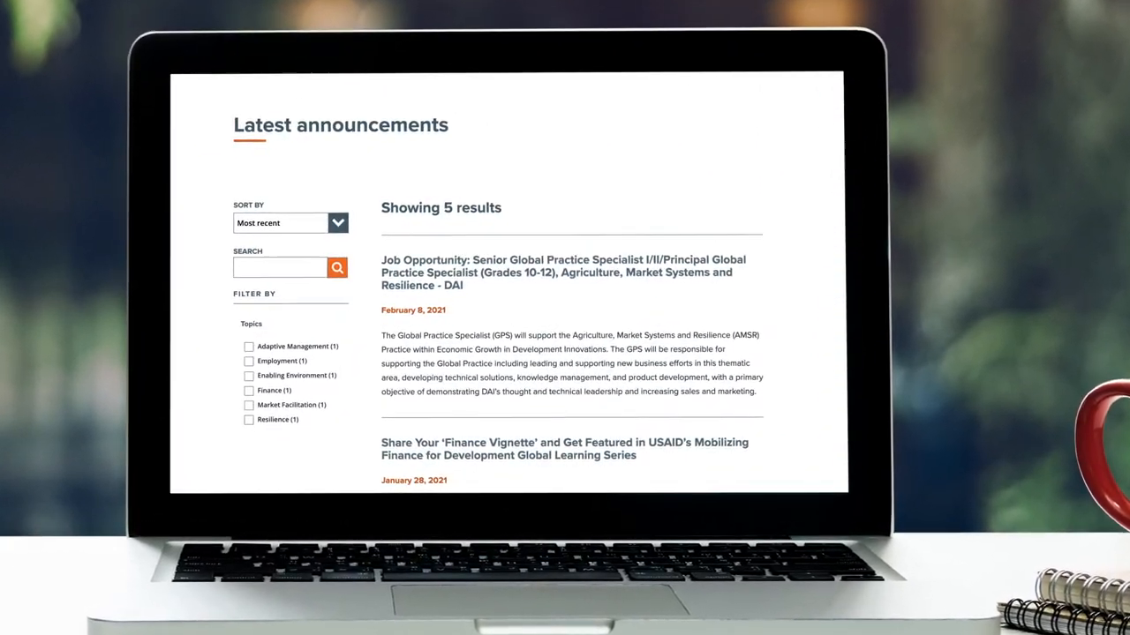
scroll("down", 3)
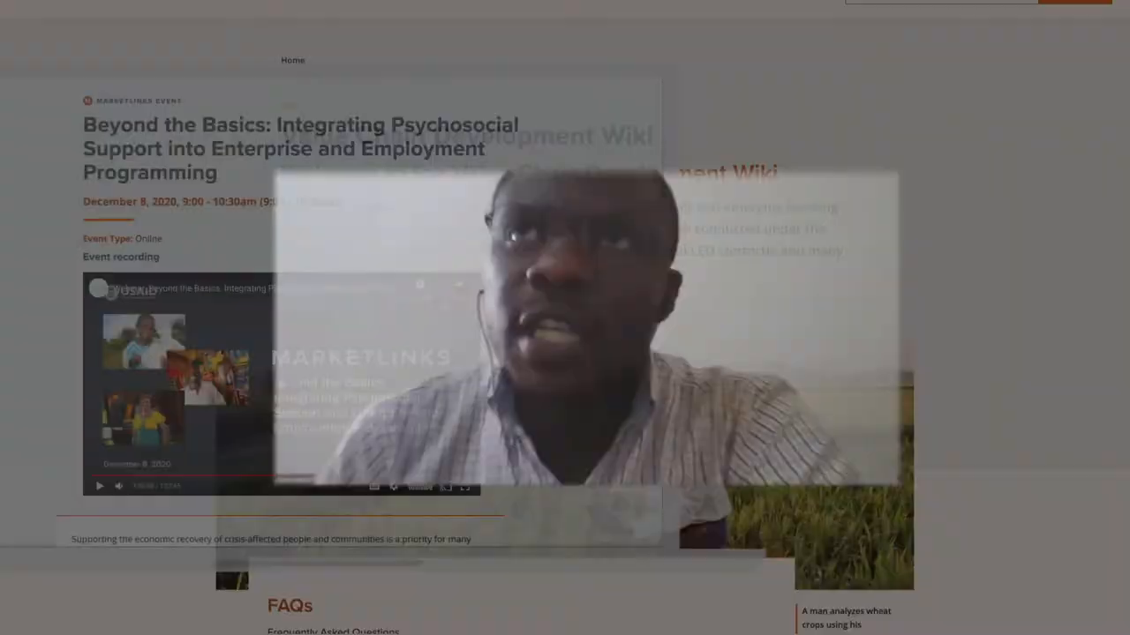
- Reach the value chain FAQs and expand the first question group on key information
scroll("down", 3)
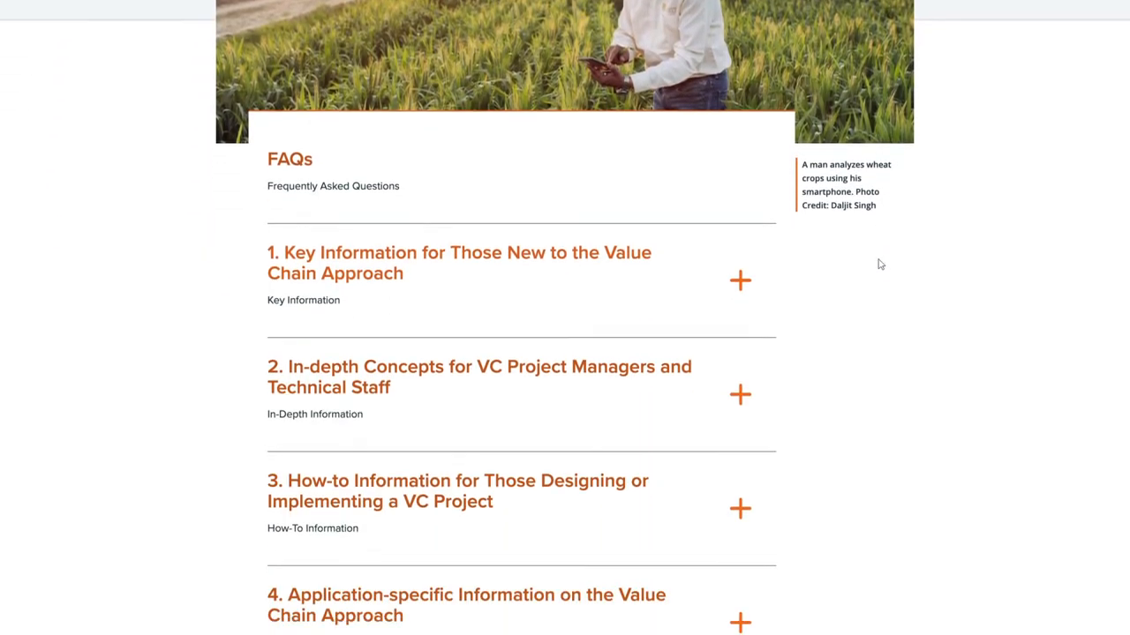
scroll("down", 3)
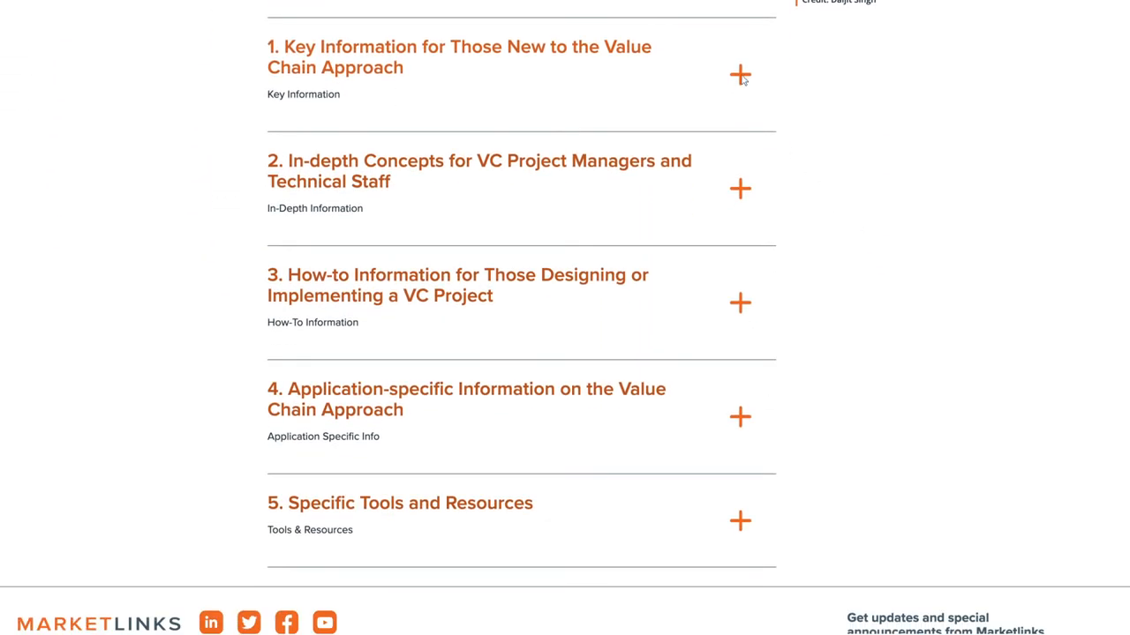
left_click(739, 74)
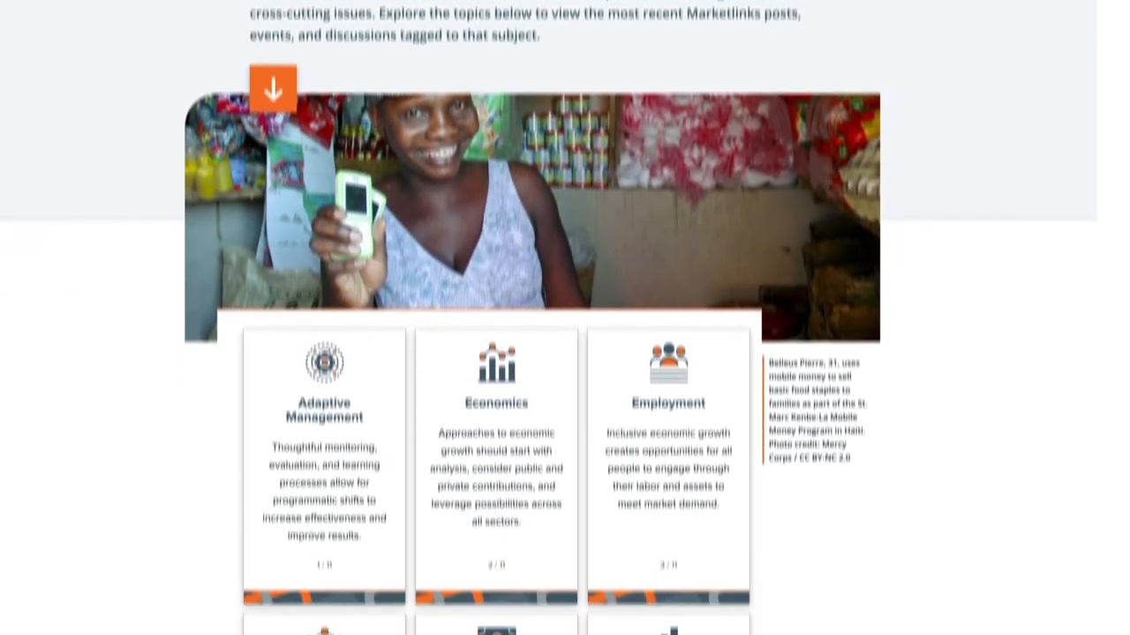
- Browse the Topics cards, then sign in to the Marketlinks account to reach the Submit a Post form
scroll("down", 3)
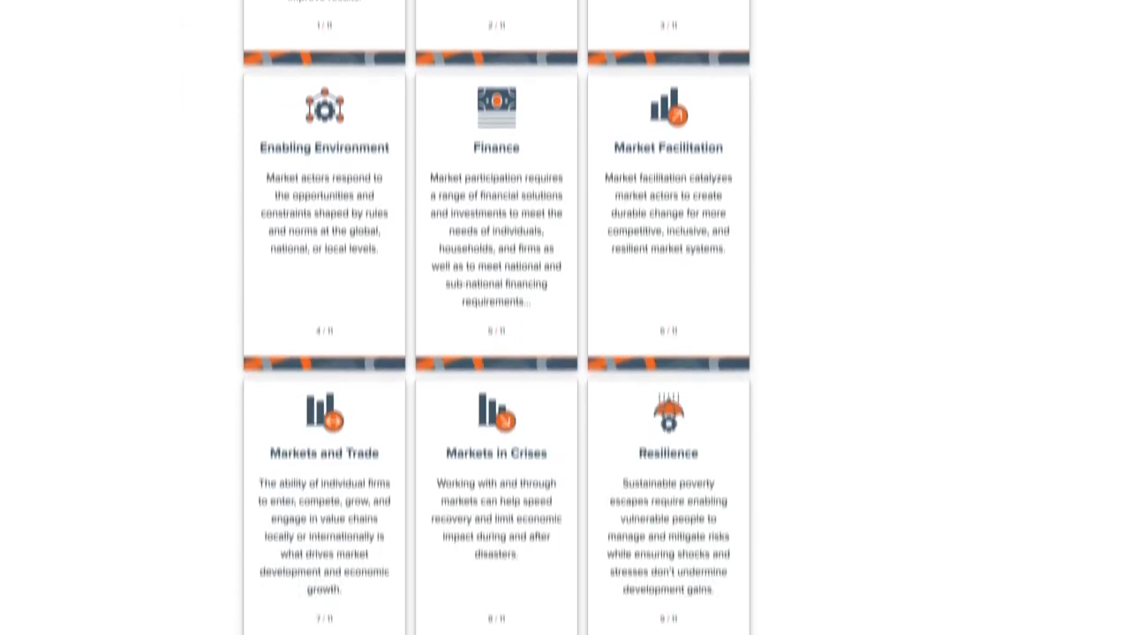
scroll("down", 3)
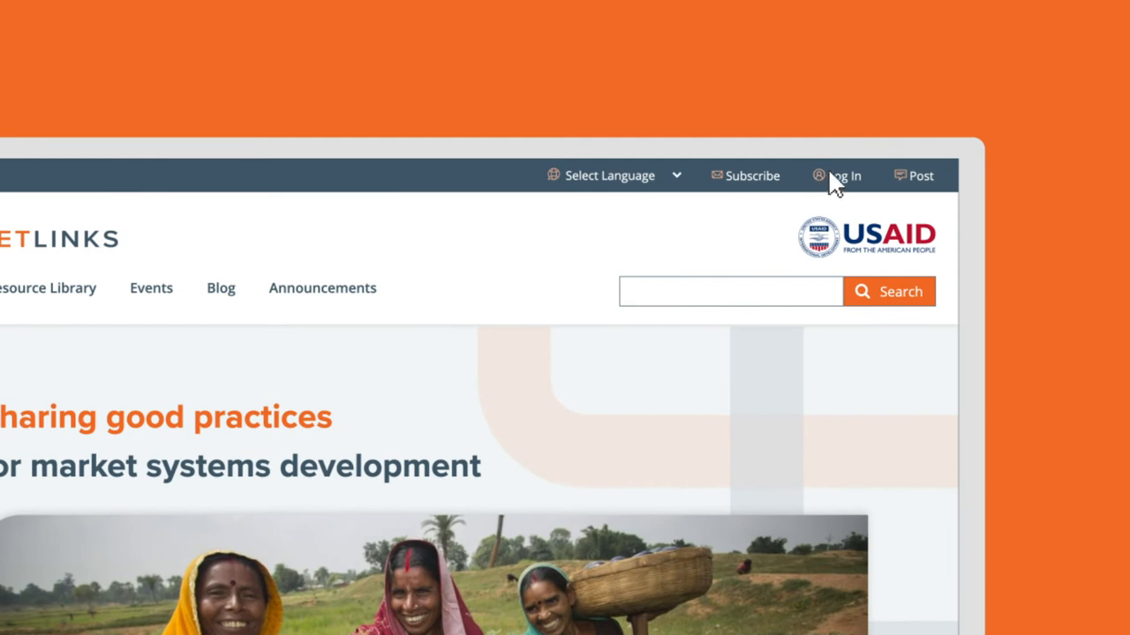
left_click(843, 177)
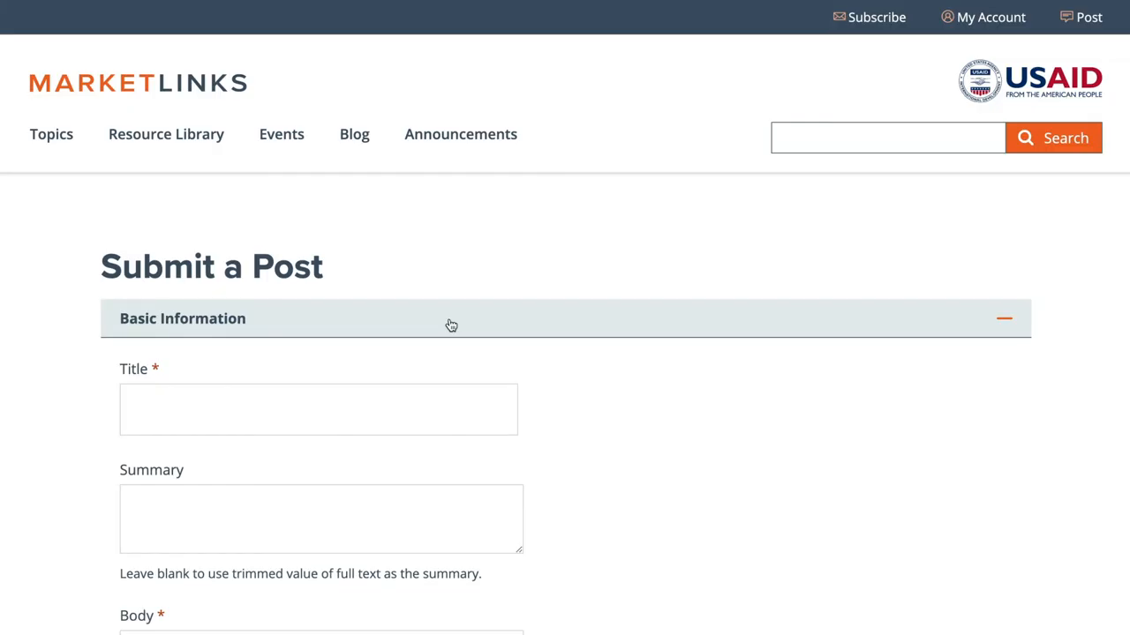
- Enter the post title 'How Digital Technology Is Reshaping Rural Microfinance'
left_click(318, 410)
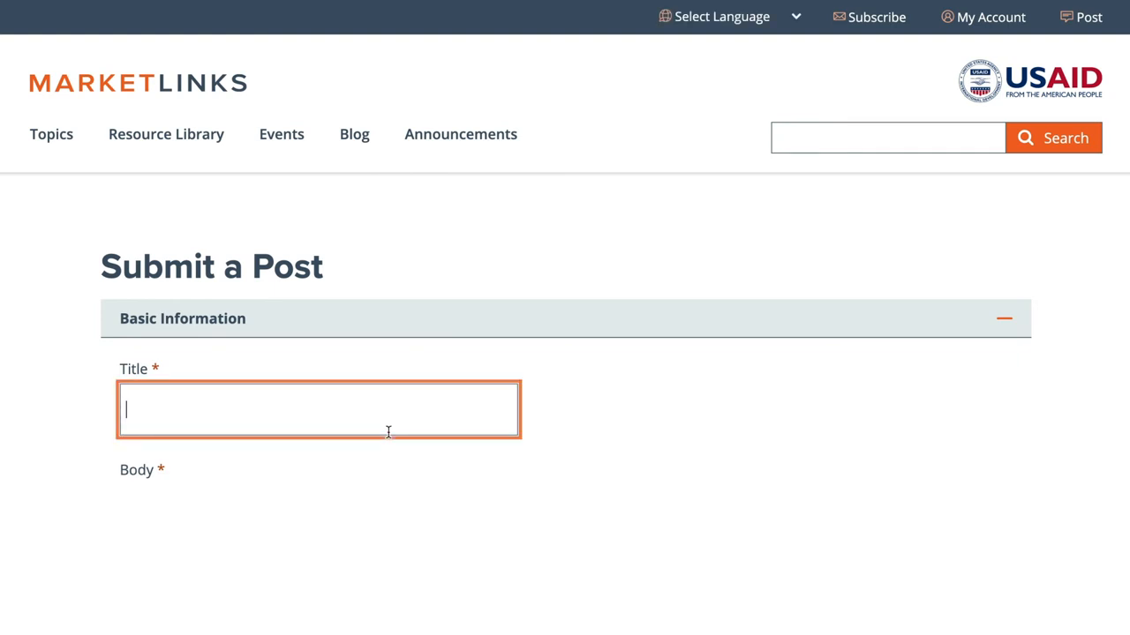
type("How Digital Technology Is Reshaping R")
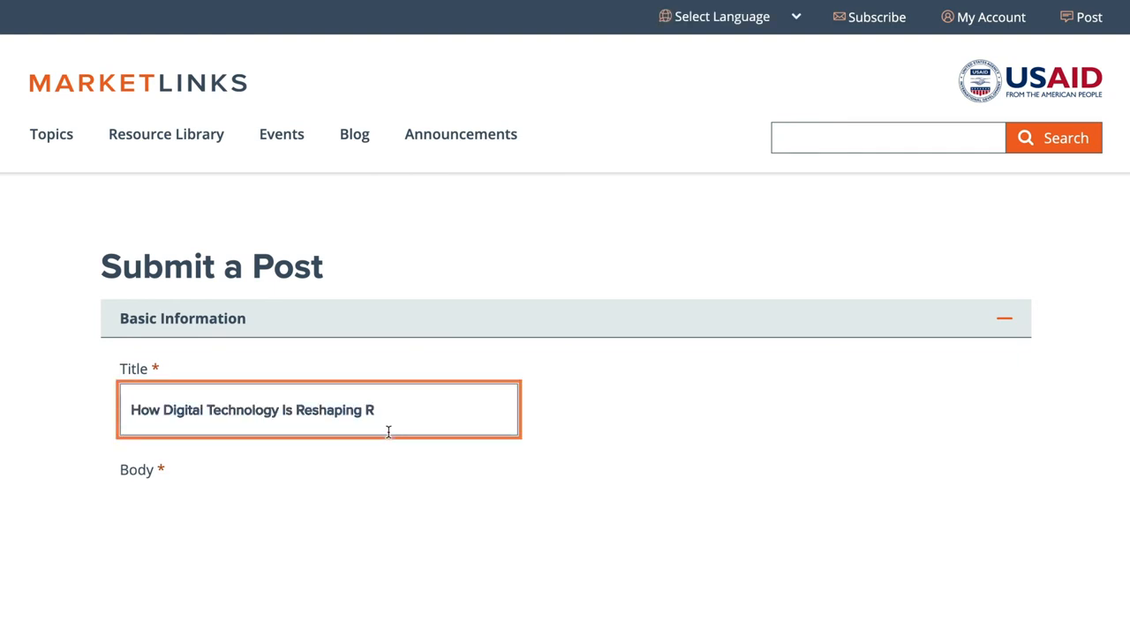
type("ural Microfinance")
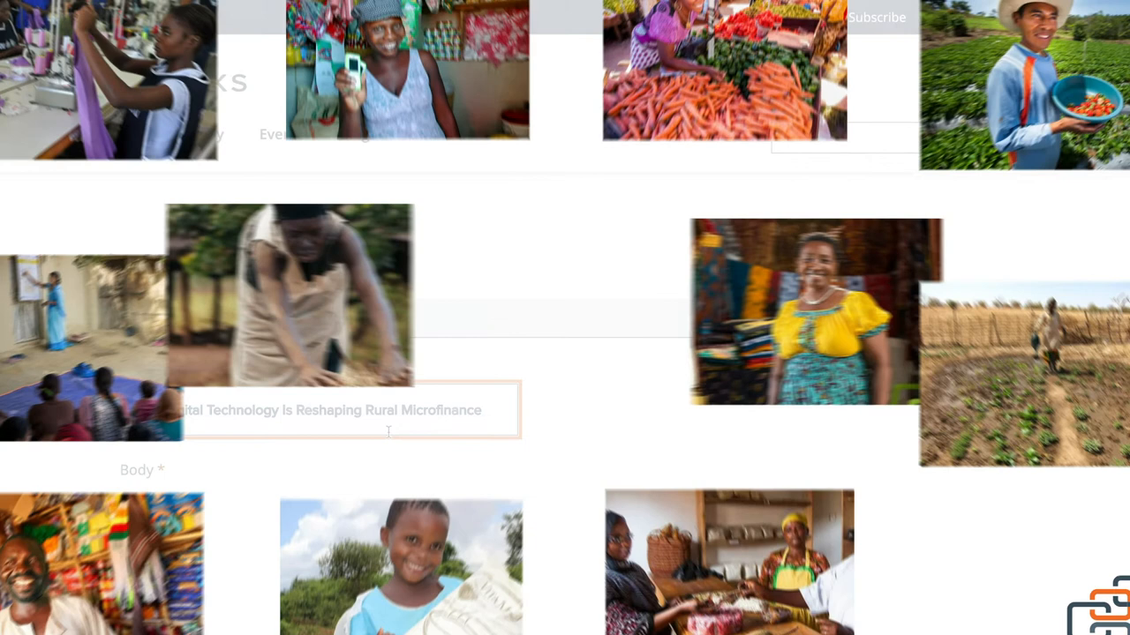